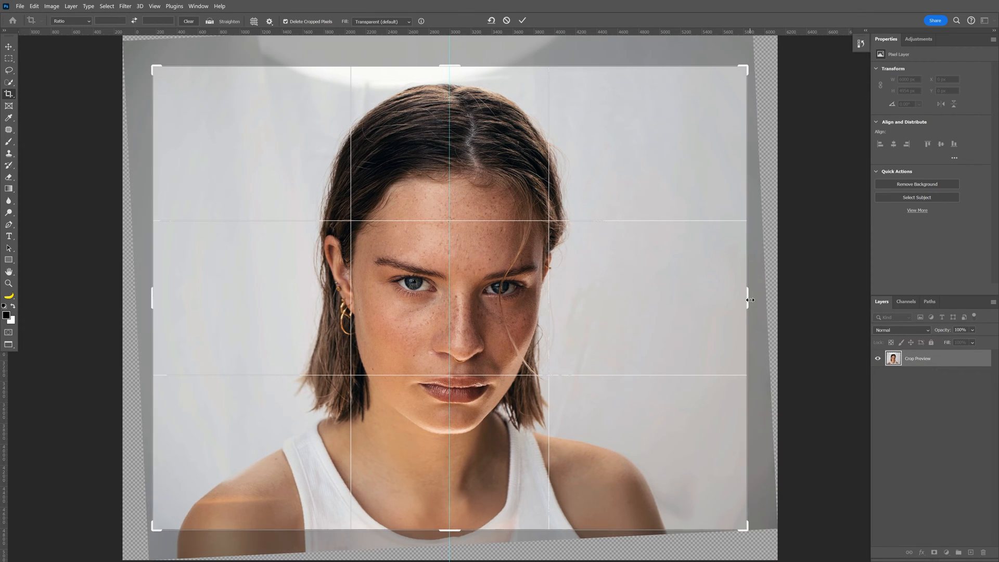
# - Commit the crop to give the portrait its new level frame
pyautogui.click(522, 21)
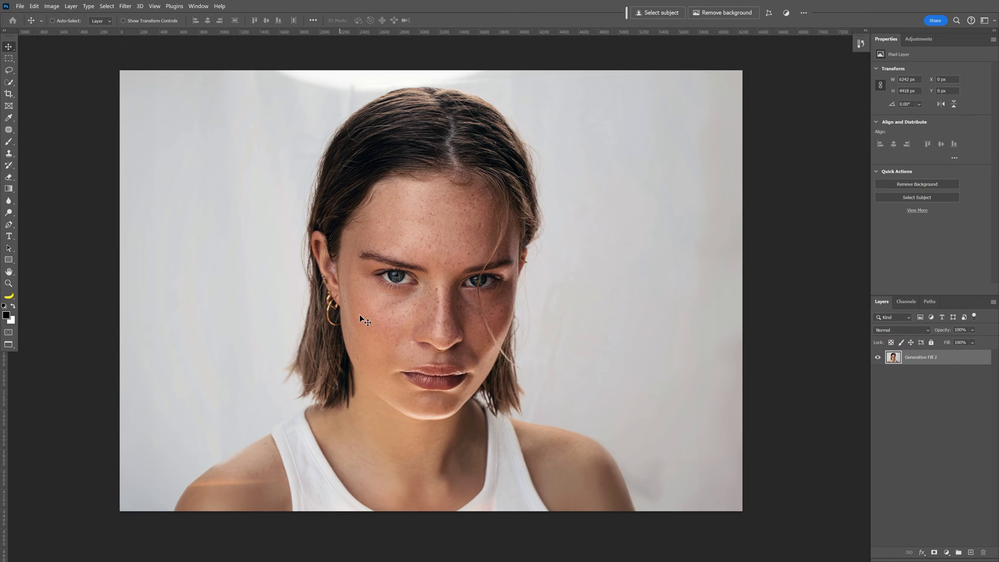
# - Marquee-select a vertical strip through the face and begin stretching the thin sliver across it
pyautogui.click(12, 57)
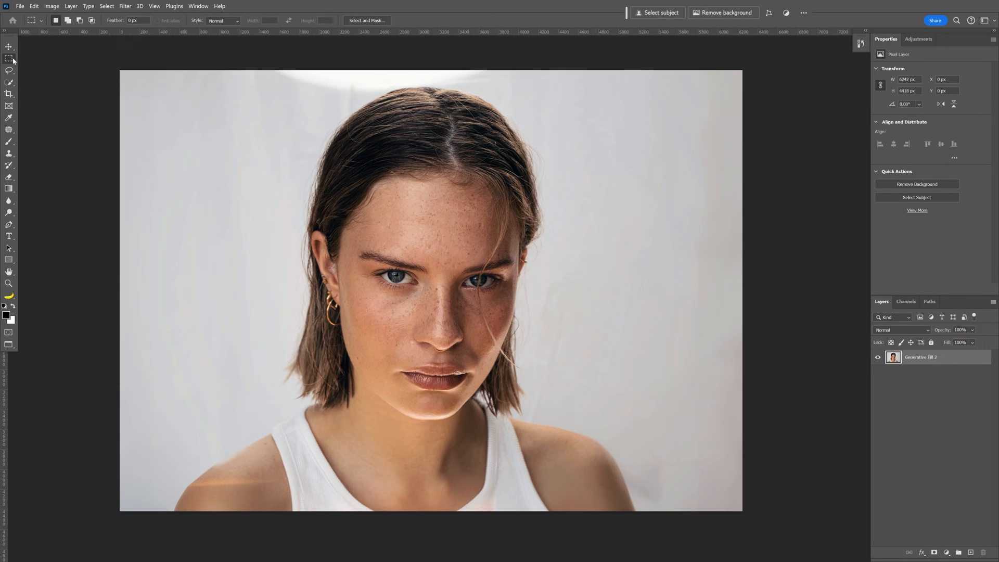
pyautogui.moveTo(120, 71); pyautogui.dragTo(439, 510)
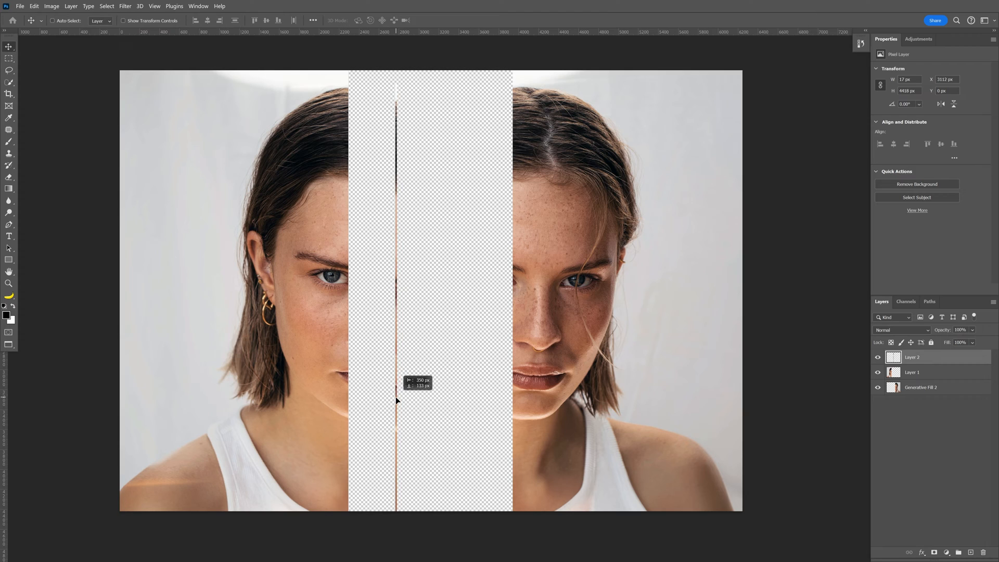
pyautogui.moveTo(396, 399); pyautogui.dragTo(357, 388)
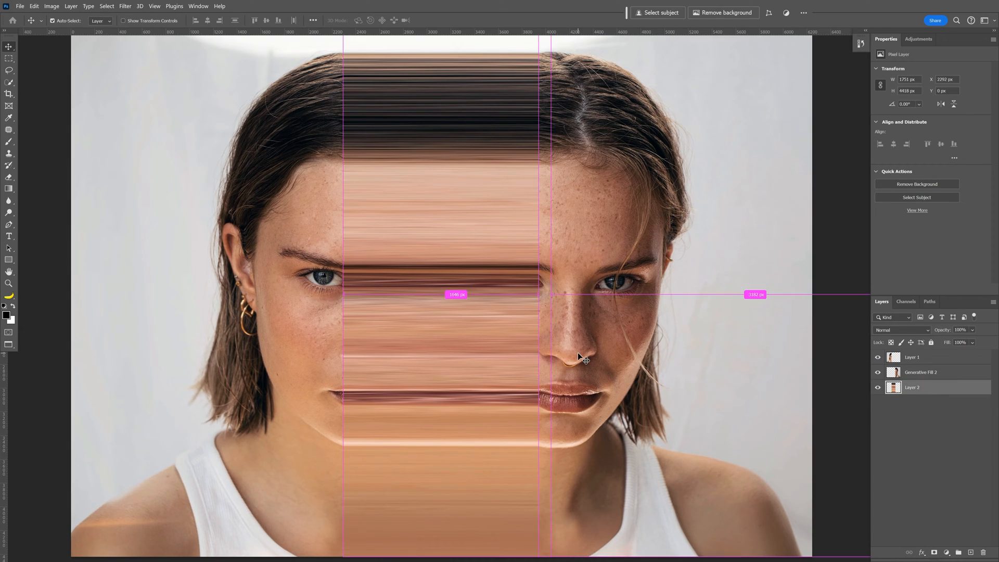
# - Bring up transform options on the streaked strip layer
pyautogui.rightClick(579, 358)
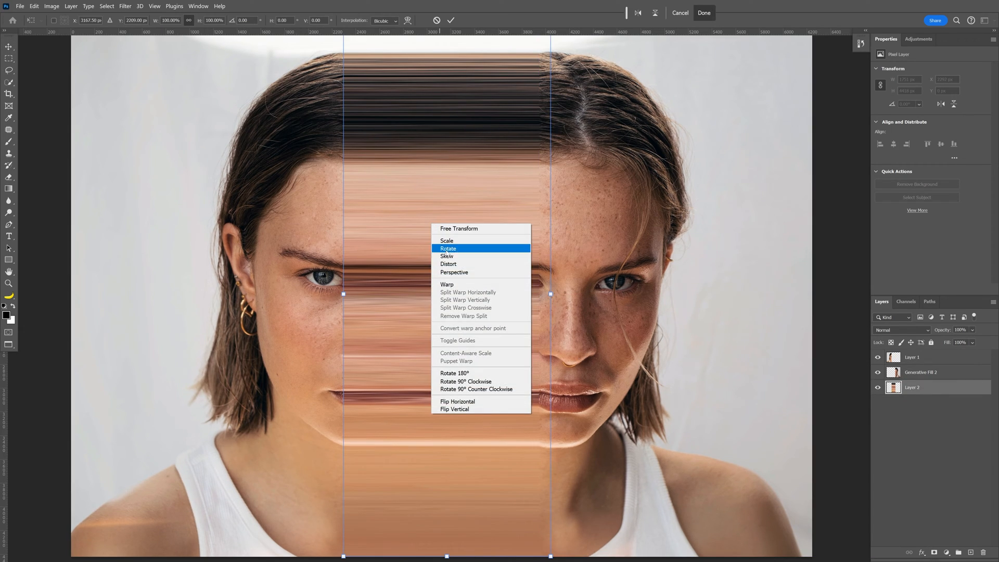
# - Warp the streaked strip with a 5 x 5 grid, bending it into wavy lines
pyautogui.click(447, 284)
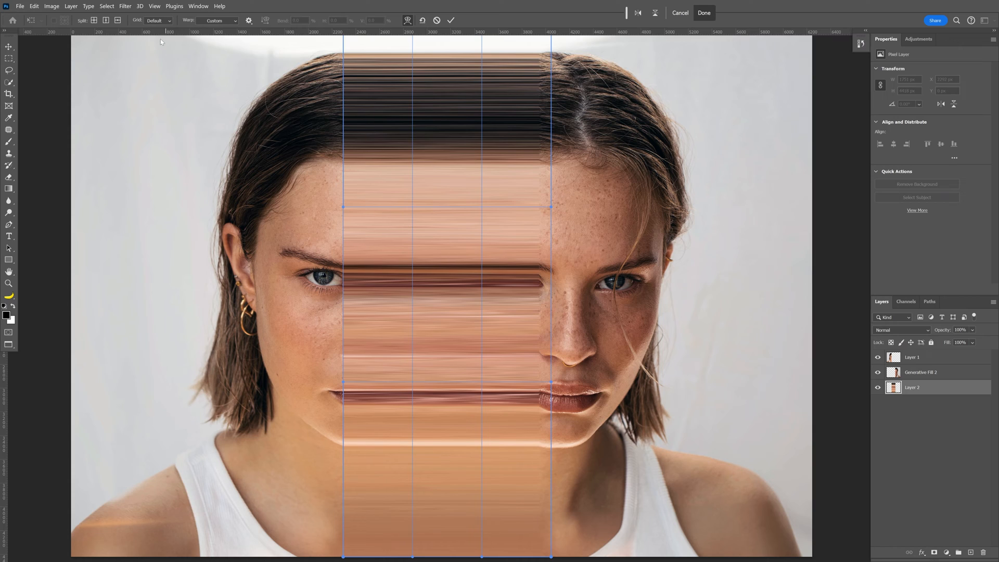
pyautogui.click(158, 21)
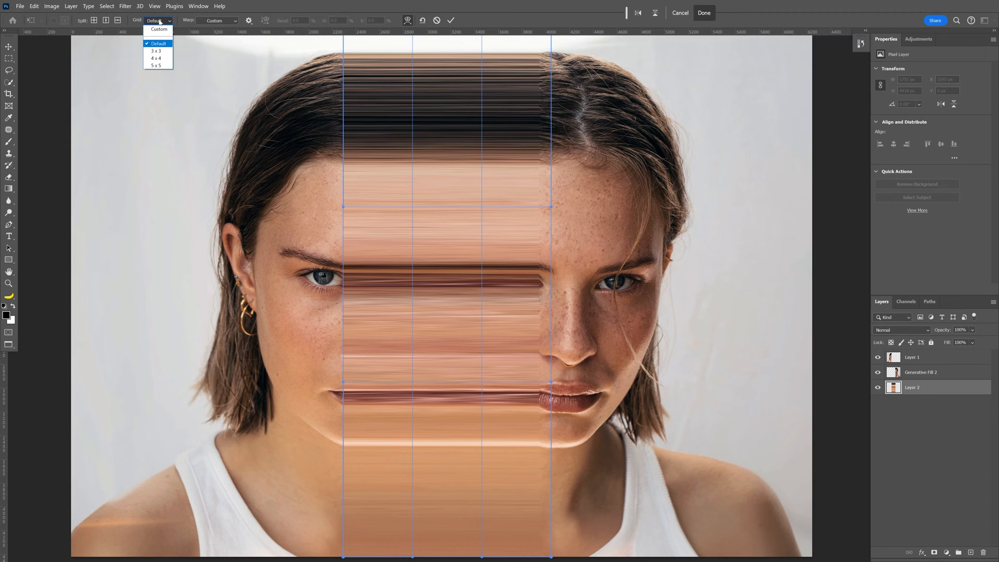
pyautogui.click(156, 66)
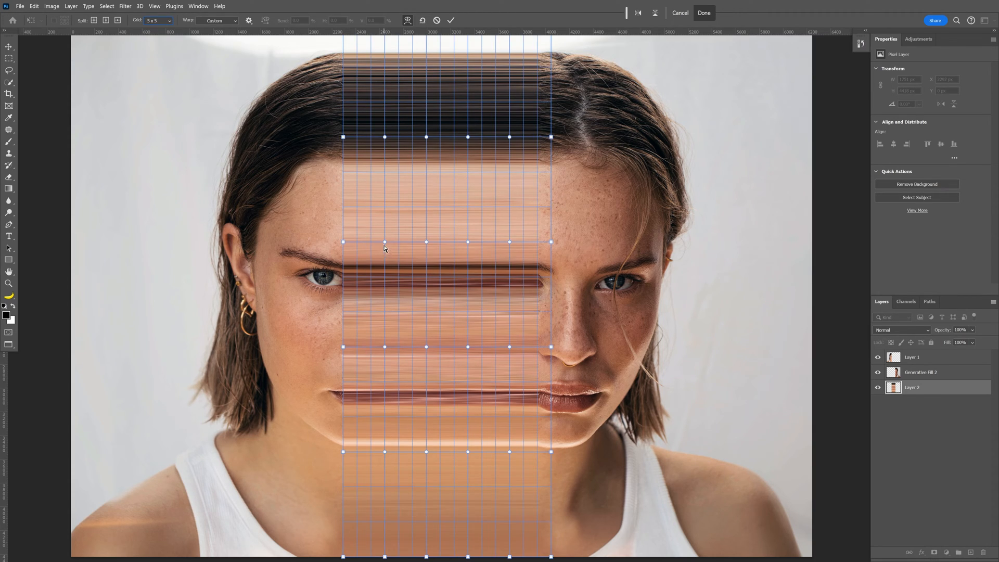
pyautogui.moveTo(385, 240); pyautogui.dragTo(385, 271)
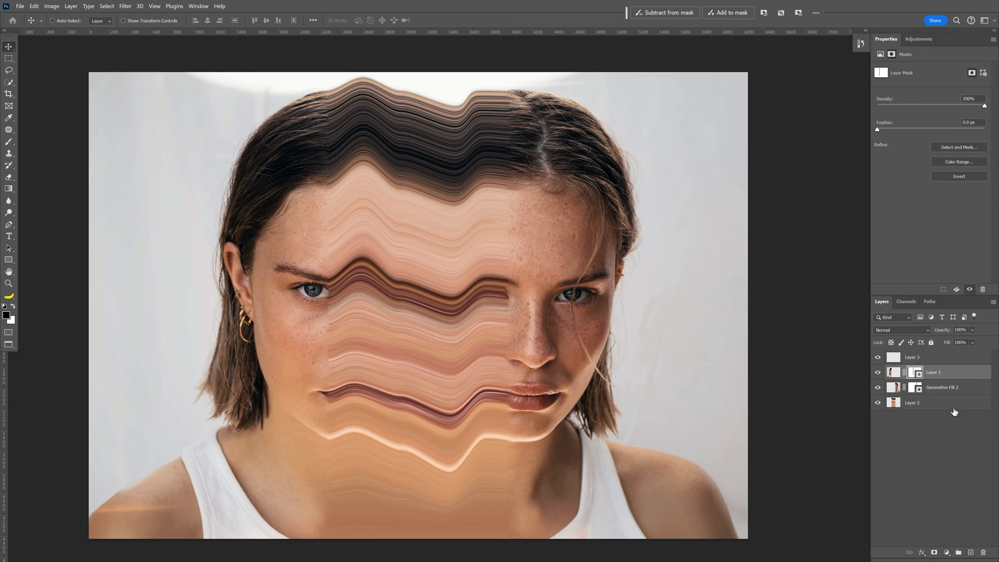
# - Convert all the layers together into one smart object
pyautogui.click(932, 357)
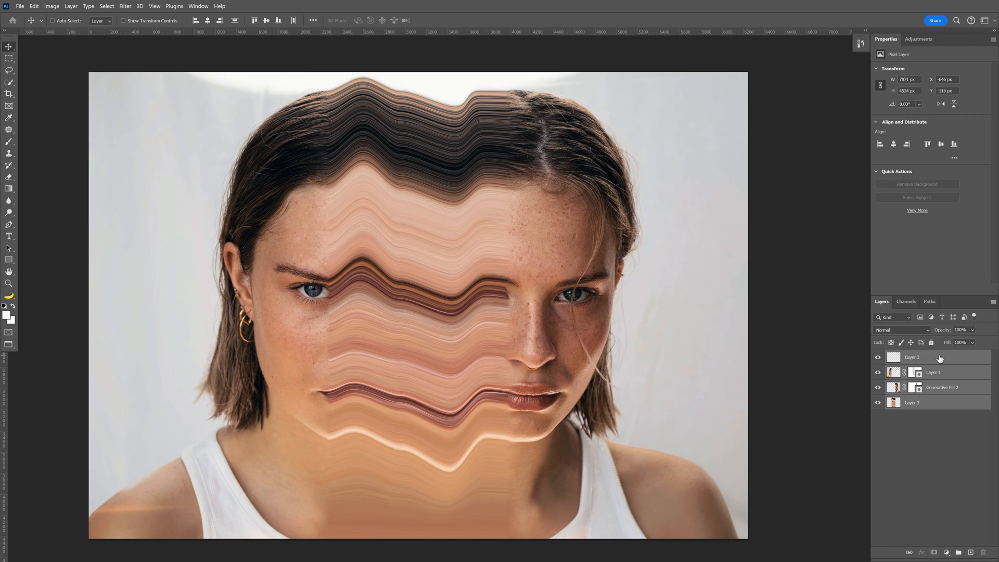
pyautogui.rightClick(935, 357)
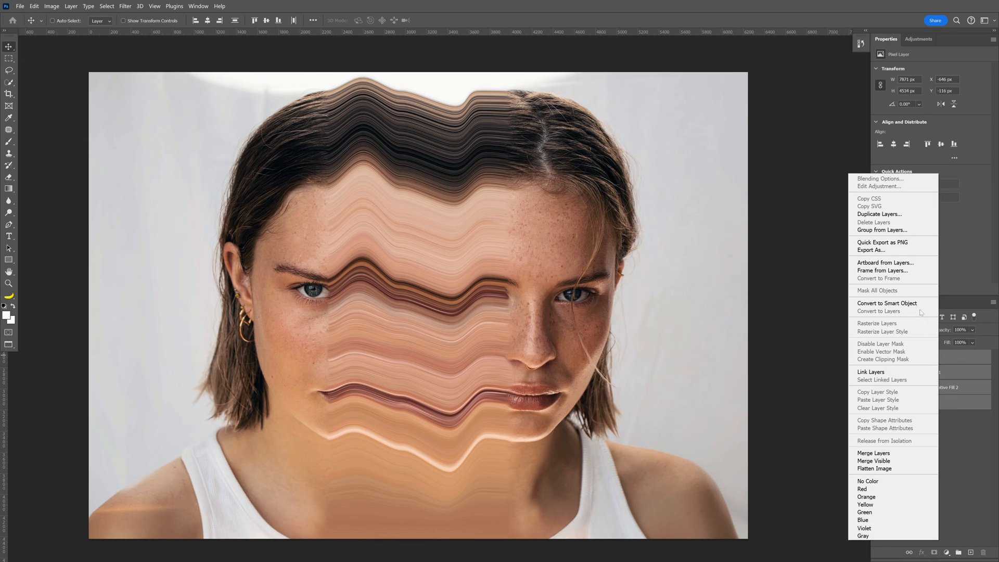
pyautogui.click(886, 303)
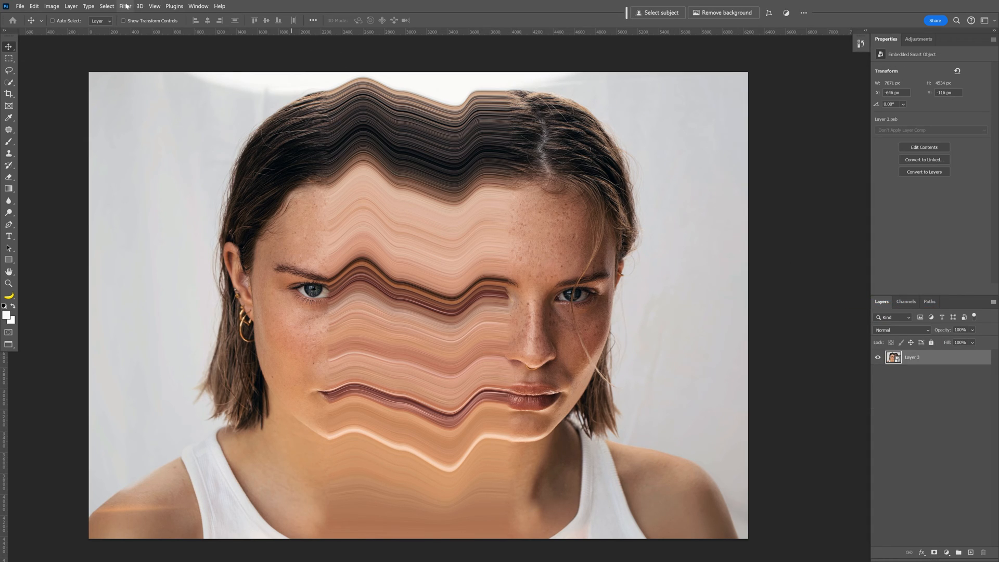
# - Apply an Add Noise smart filter at around 49% over the whole image
pyautogui.click(122, 5)
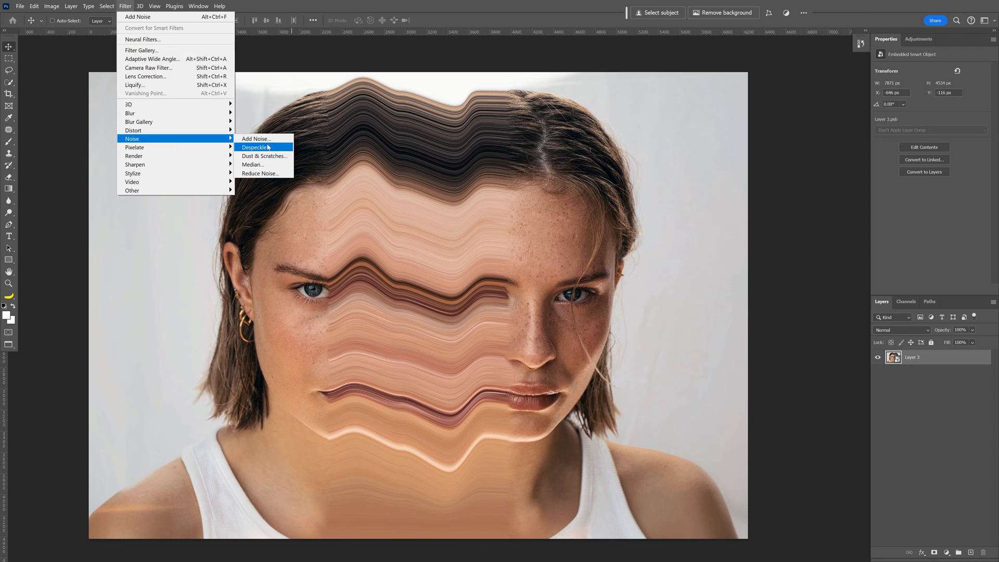
pyautogui.click(255, 138)
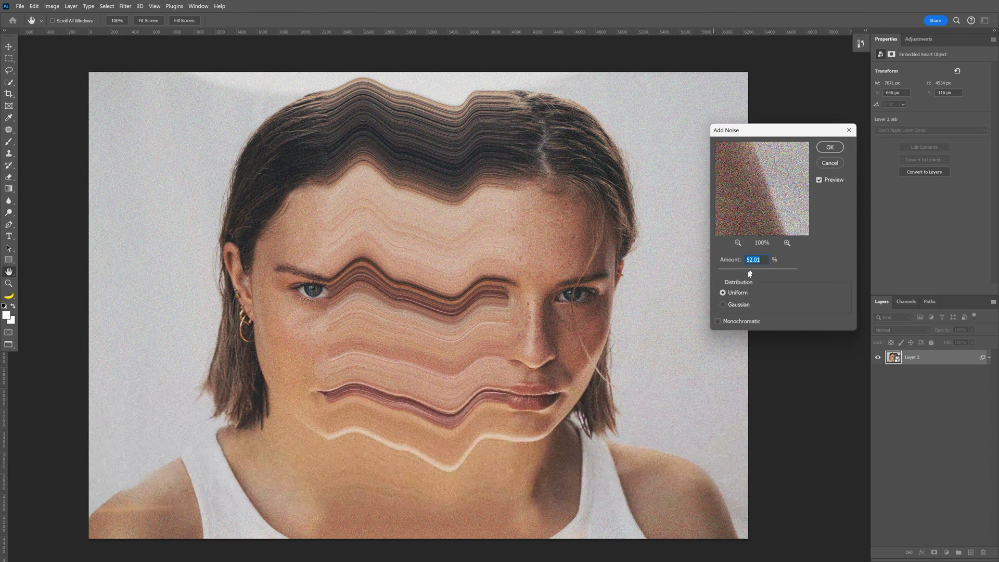
pyautogui.moveTo(750, 272); pyautogui.dragTo(748, 273)
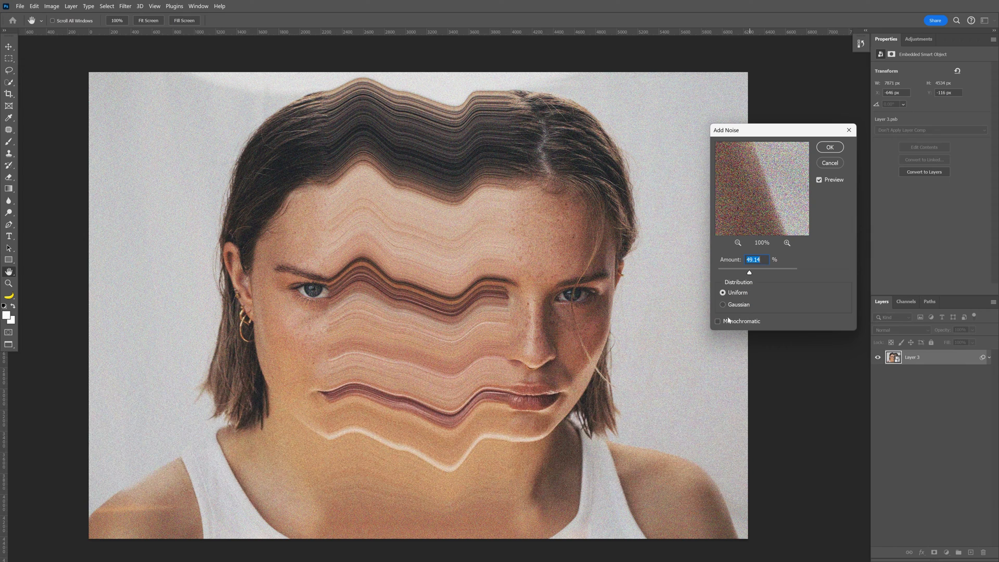
pyautogui.click(831, 148)
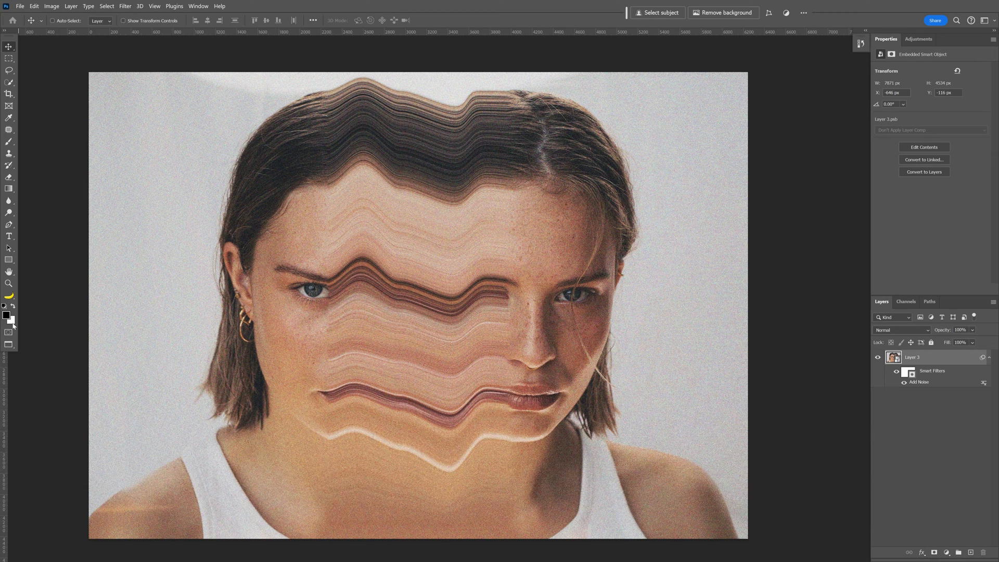
pyautogui.click(124, 5)
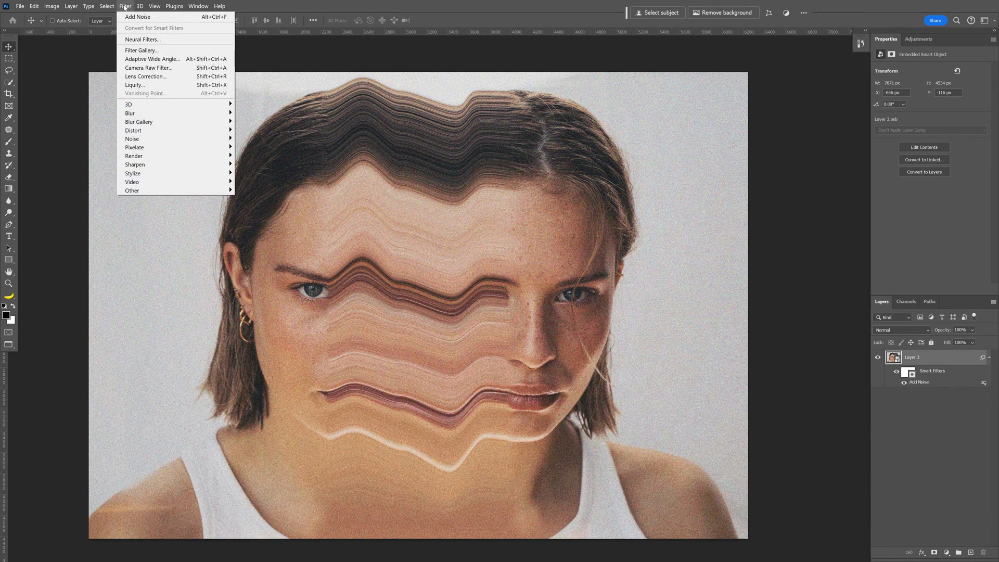
# - Apply the Sketch > Torn Edges filter from the Filter Gallery for a stark black-and-white look
pyautogui.click(143, 50)
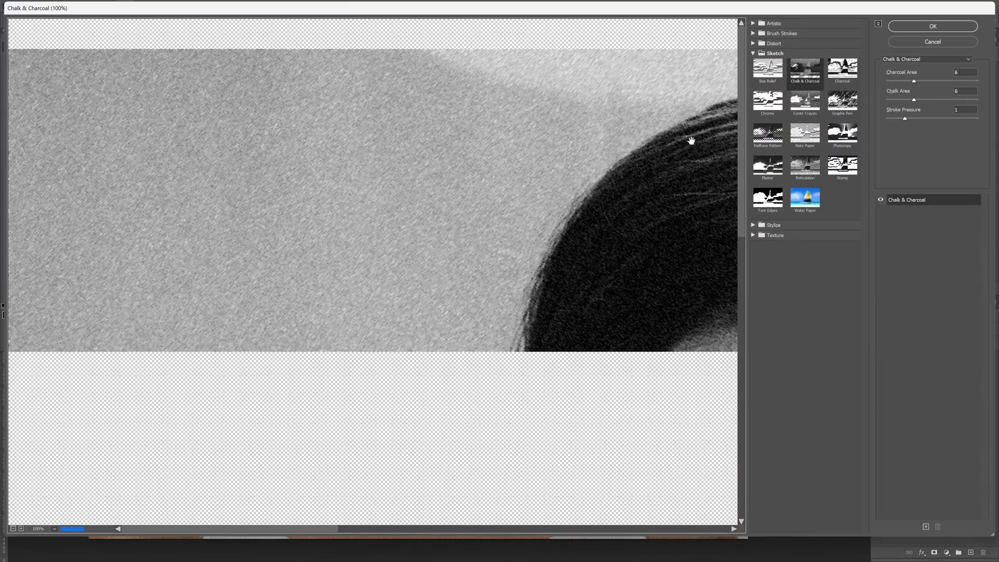
pyautogui.click(768, 198)
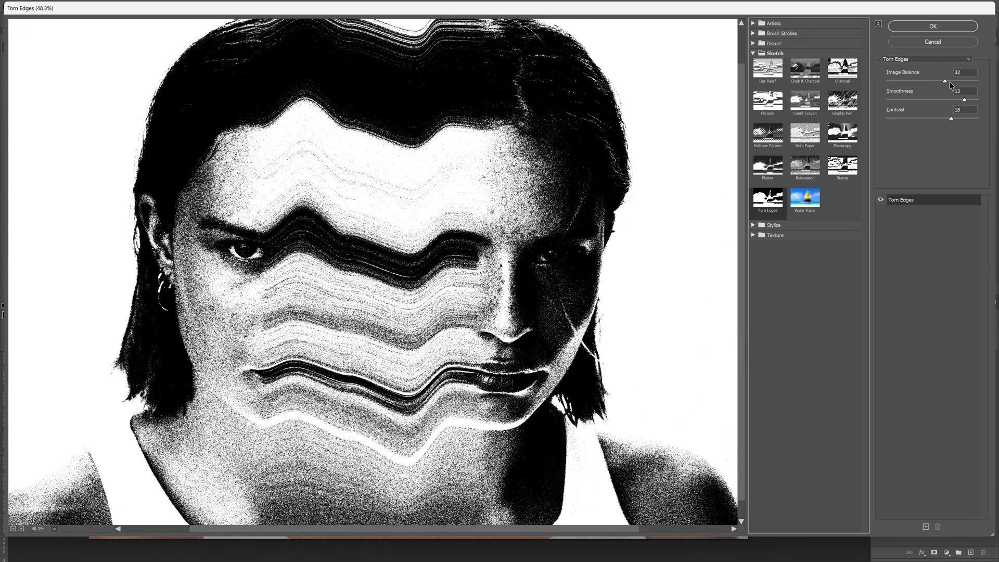
pyautogui.click(958, 111)
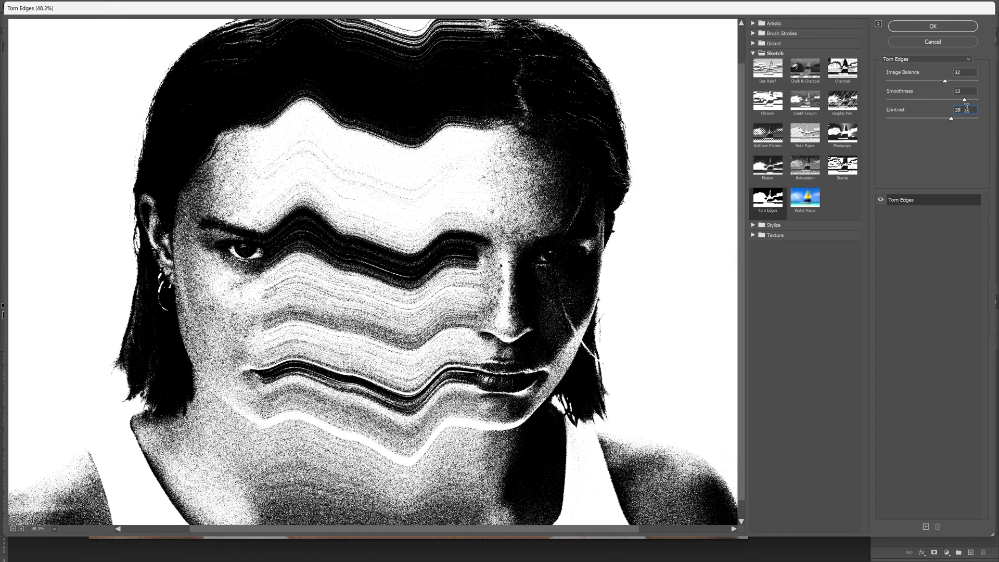
pyautogui.click(931, 25)
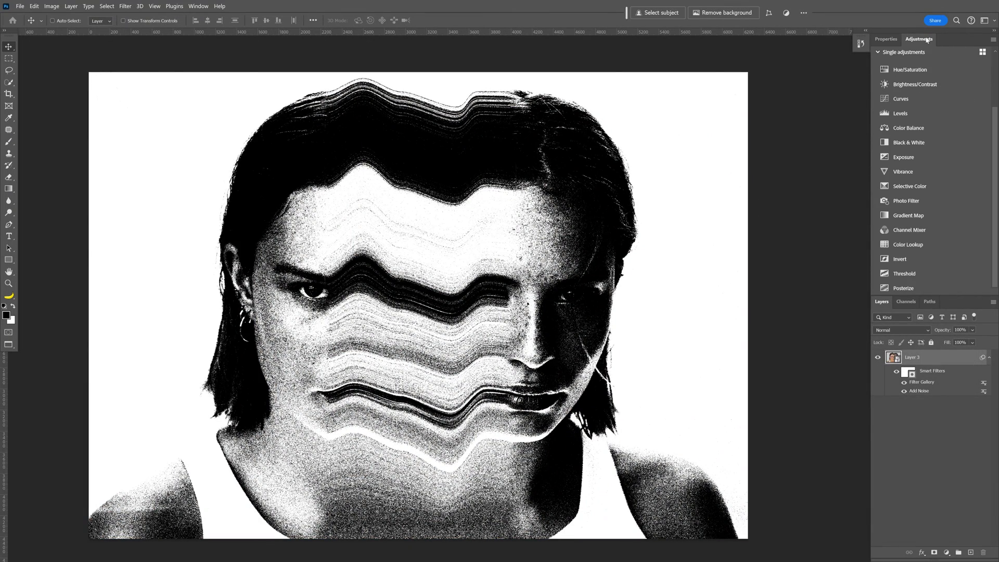
# - Add a Gradient Map adjustment with the light stop changed from white to lavender
pyautogui.click(907, 214)
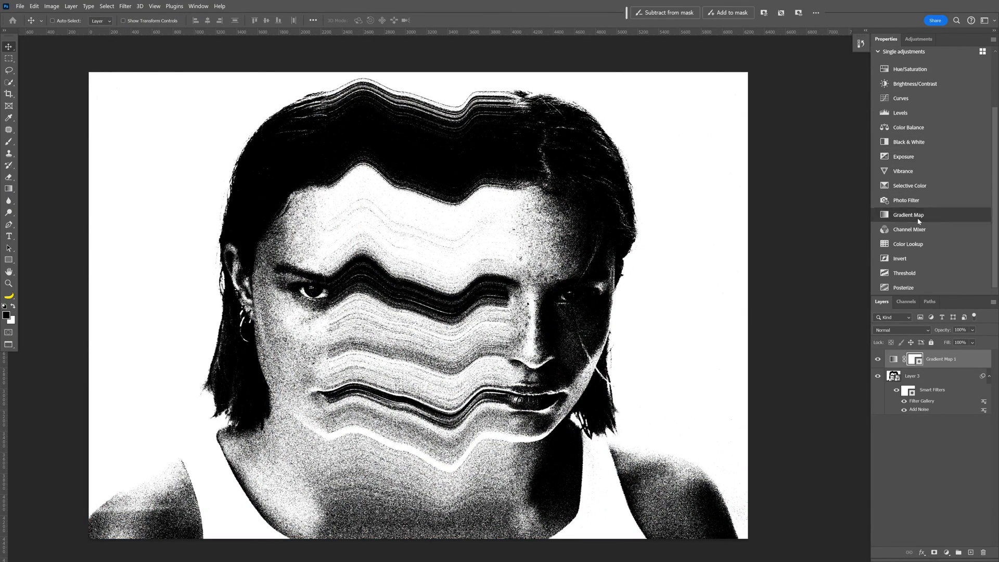
pyautogui.click(929, 73)
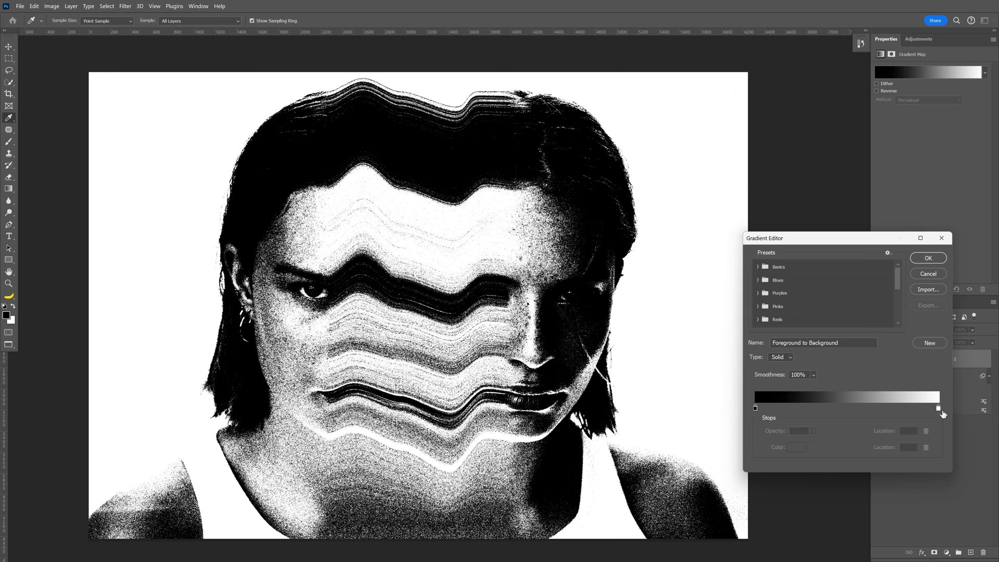
pyautogui.doubleClick(938, 408)
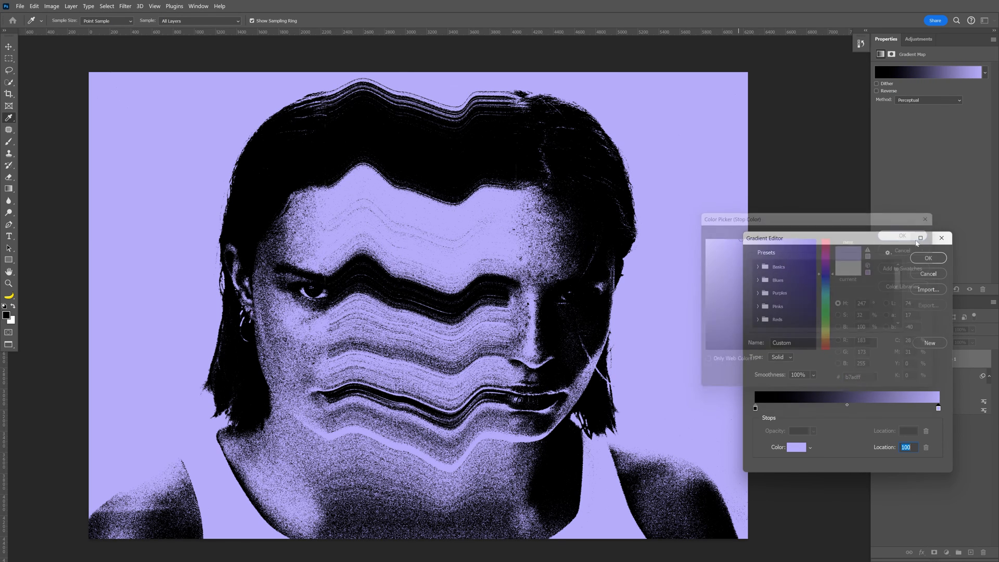
pyautogui.click(928, 258)
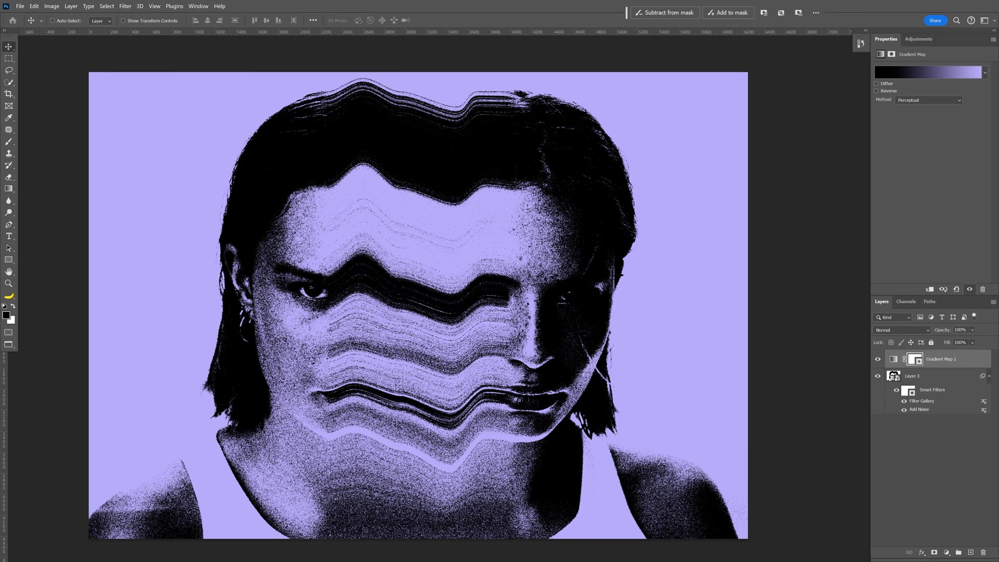